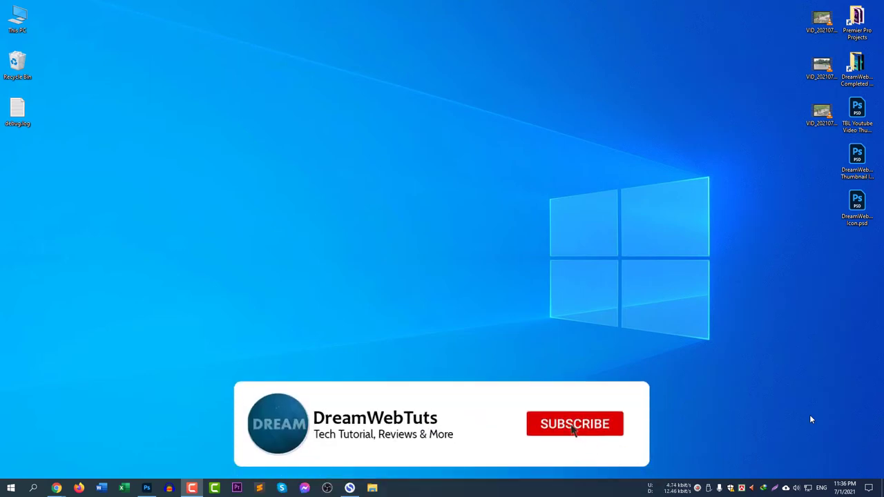
Step: Search Windows for 'update' to surface Check for updates as the best match
click(575, 423)
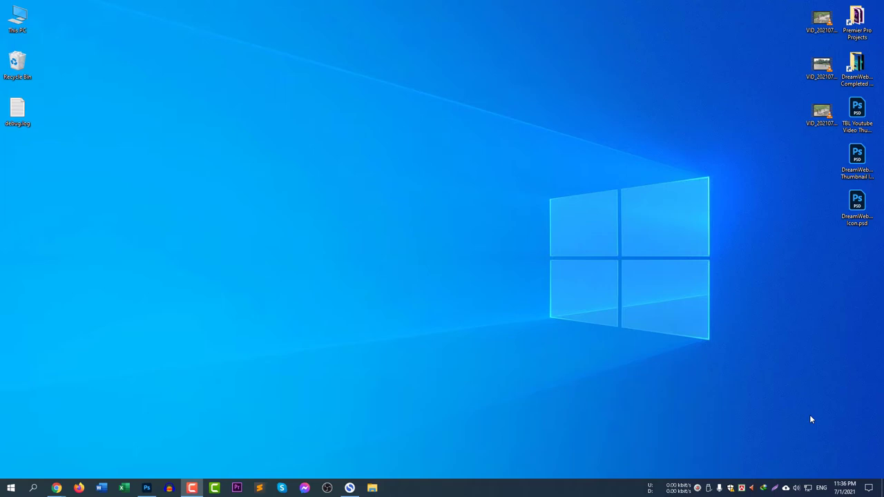
mouse_move(25, 461)
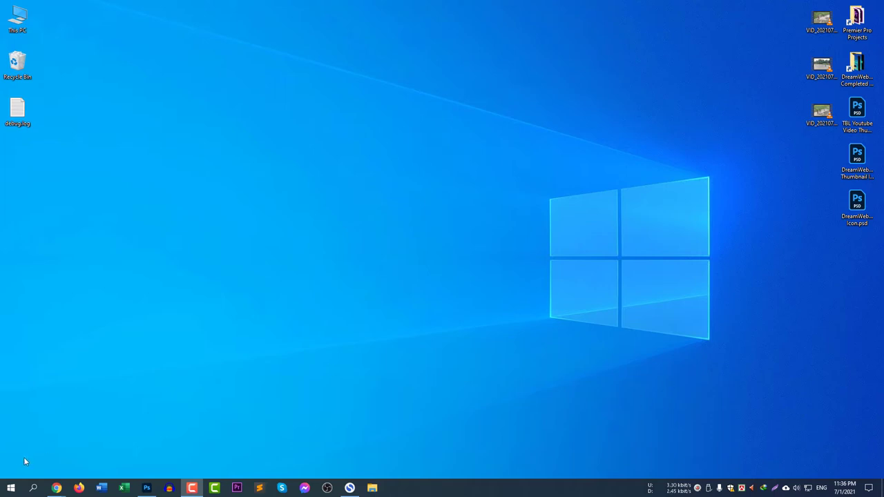
mouse_move(55, 478)
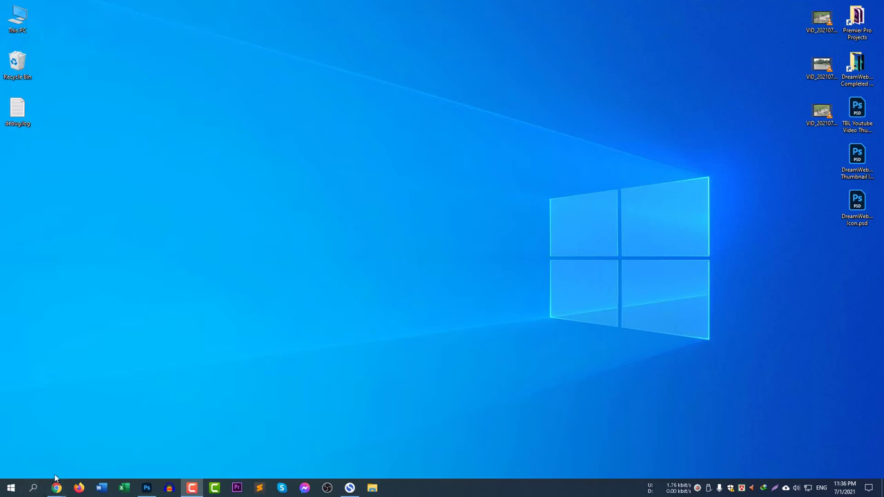
click(10, 486)
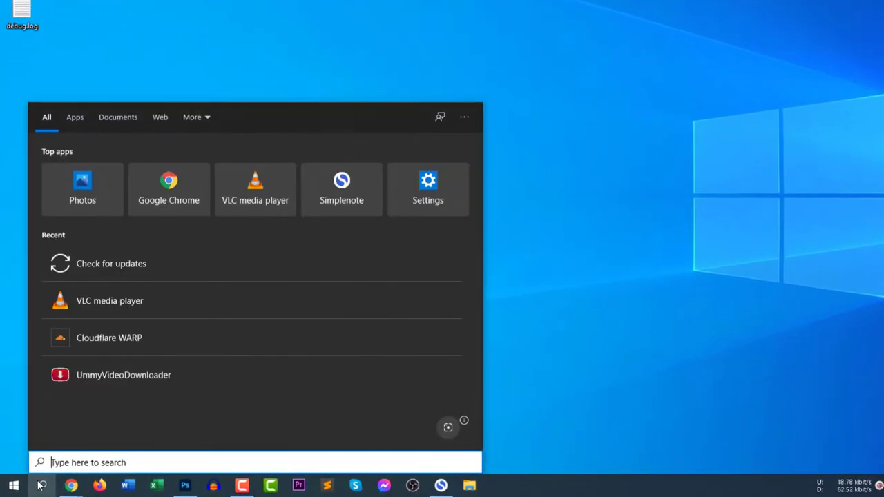
text(up)
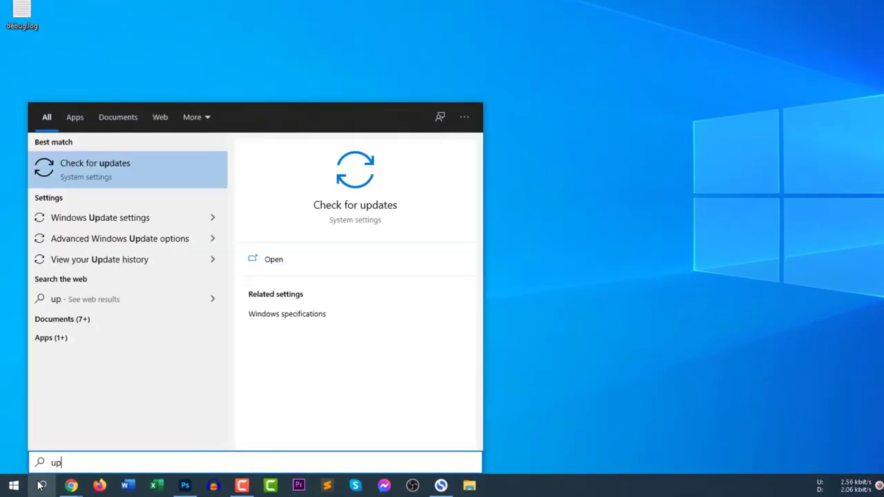
text(d)
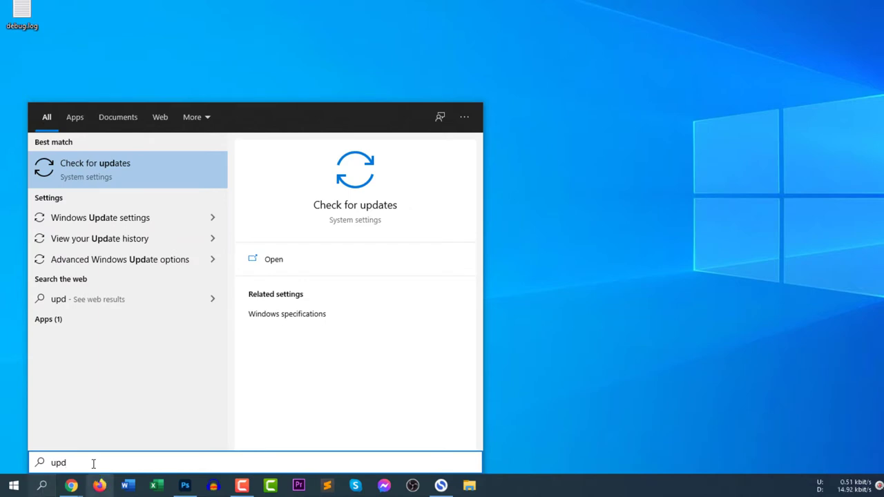
text(ate)
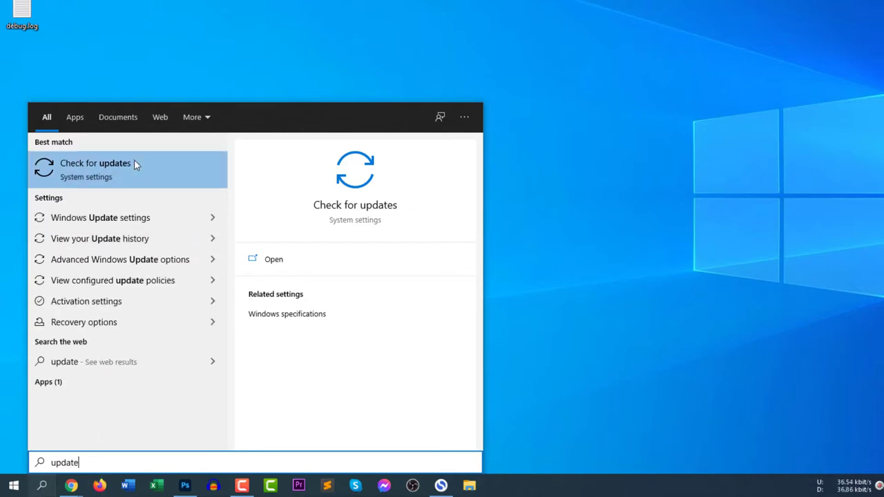
mouse_move(150, 178)
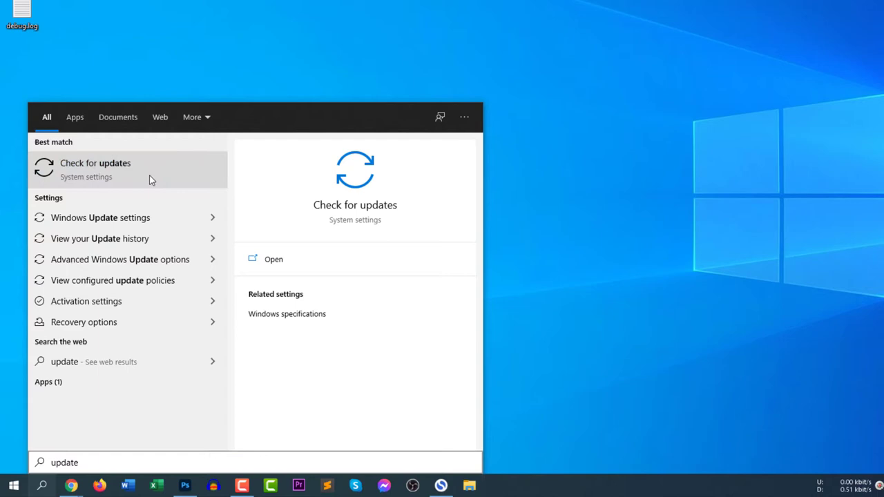
Step: Open Check for updates, then go to the Windows Insider Program page
click(95, 169)
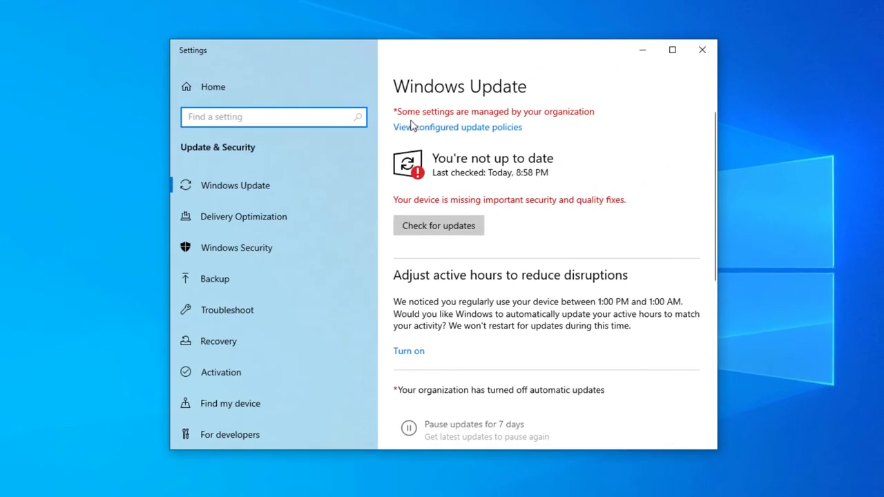
mouse_move(557, 151)
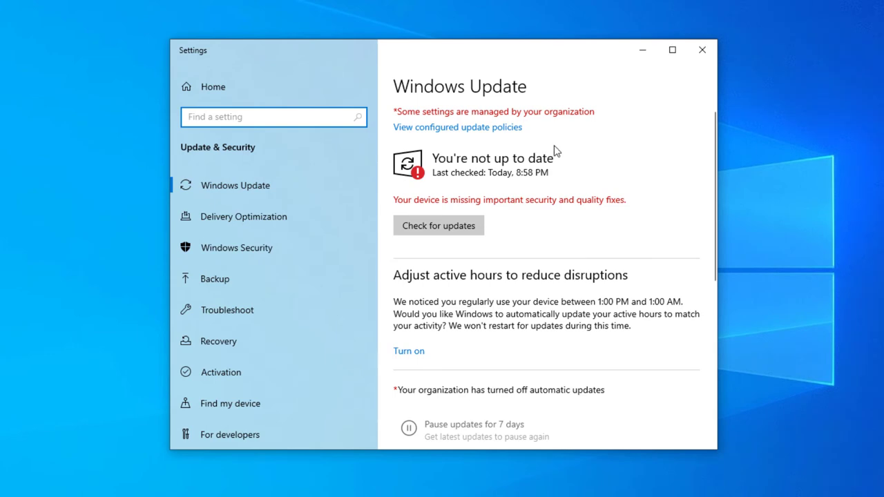
click(274, 117)
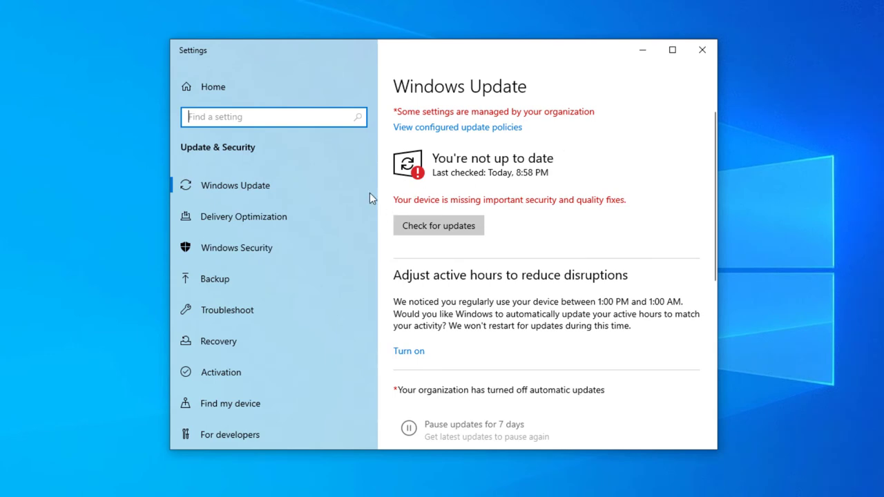
scroll(down, 3)
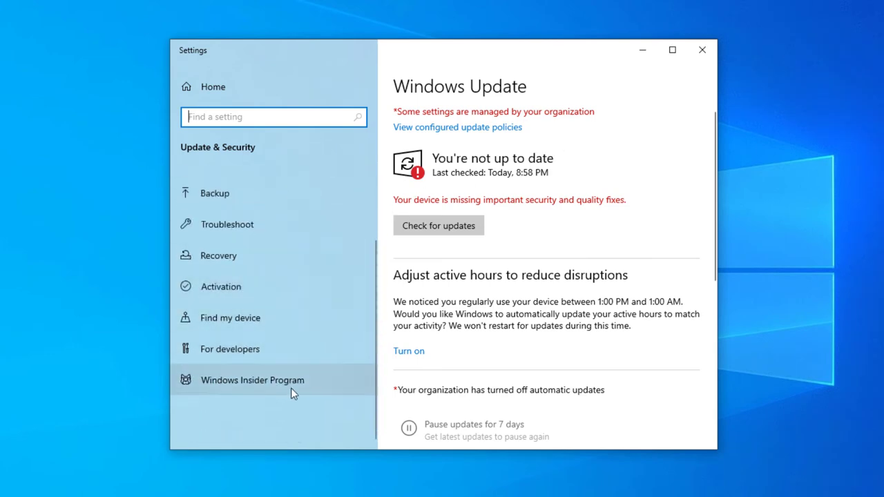
click(252, 379)
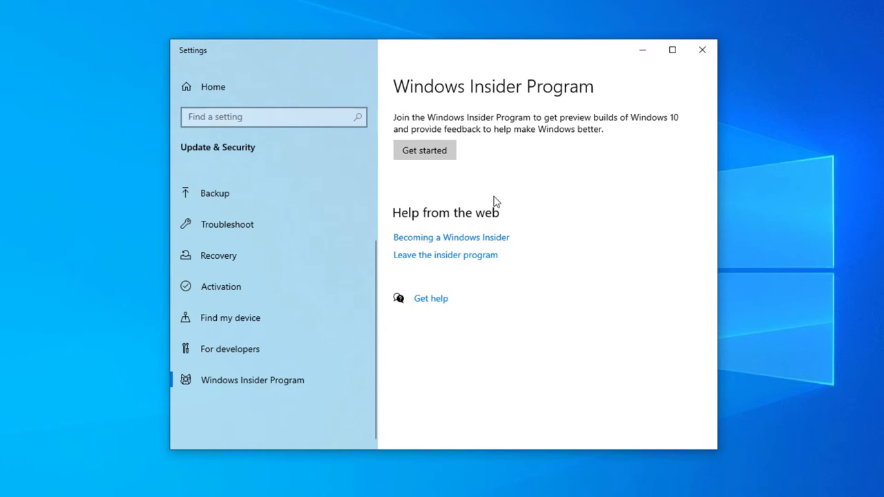
Step: Start Insider Program setup with Get started and Link an account, choosing a Microsoft account
click(424, 150)
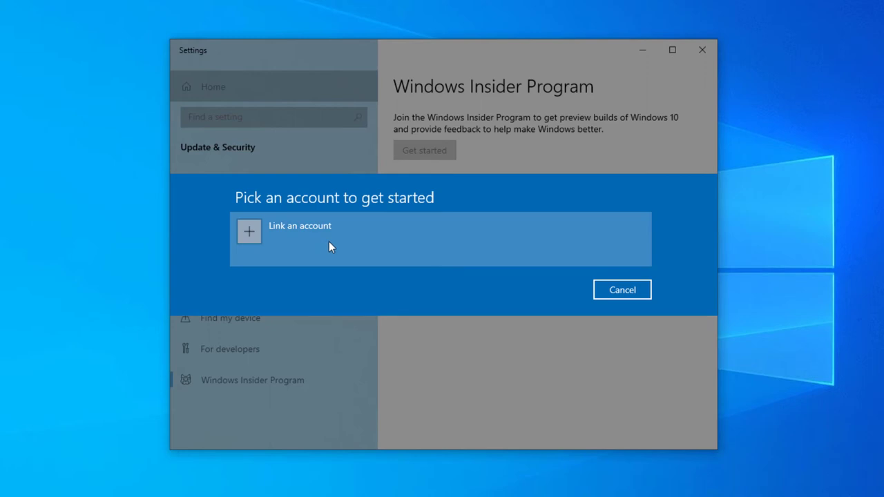
click(300, 231)
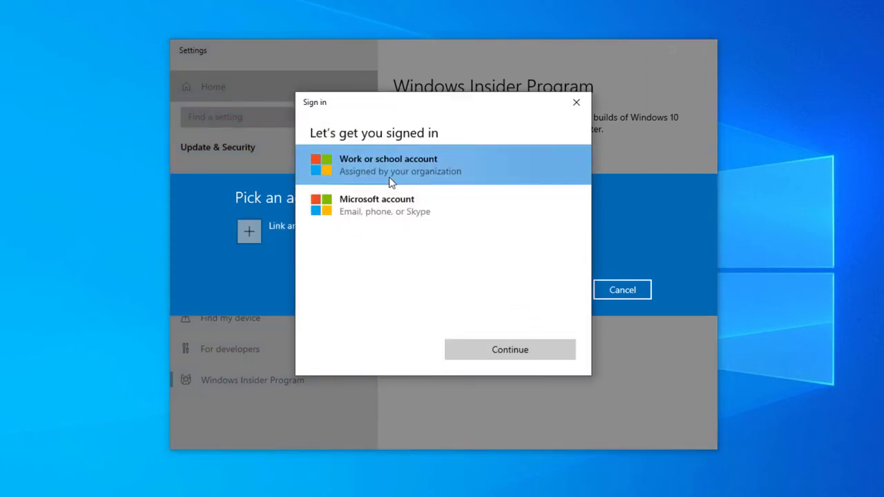
mouse_move(463, 203)
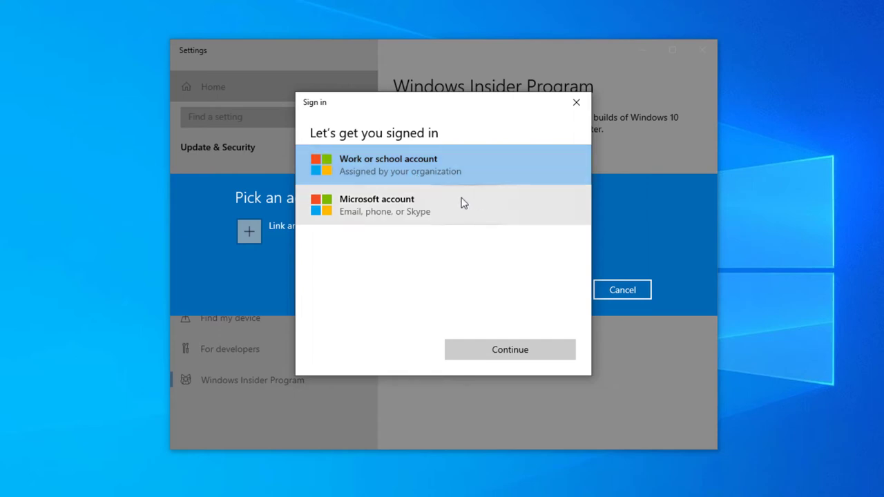
mouse_move(385, 186)
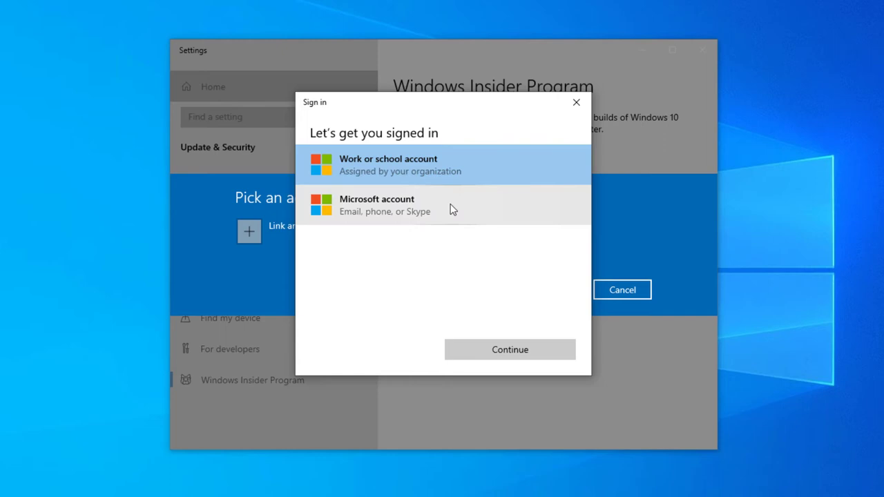
click(509, 349)
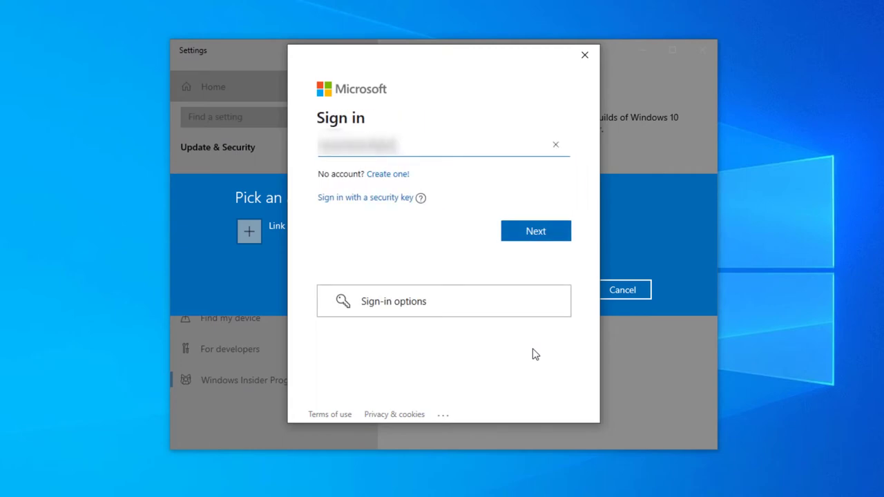
Step: Sign in with the Microsoft account email and password, allowing its use across the device
text(c)
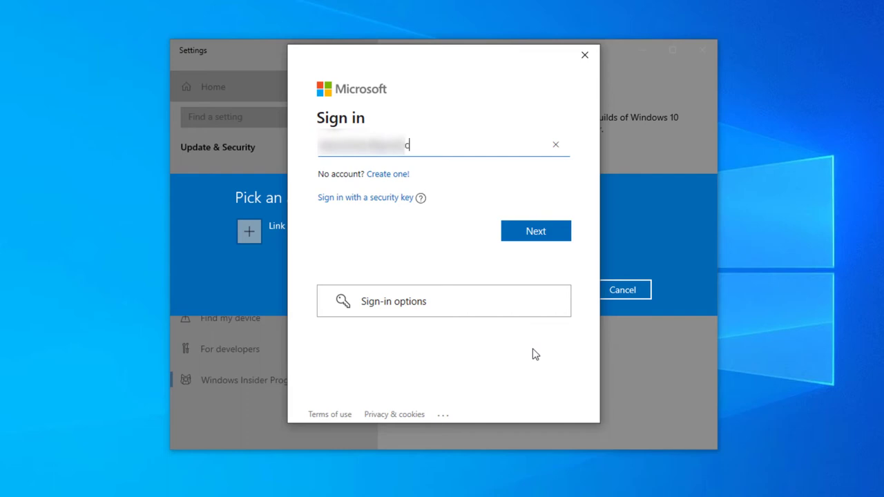
text(om)
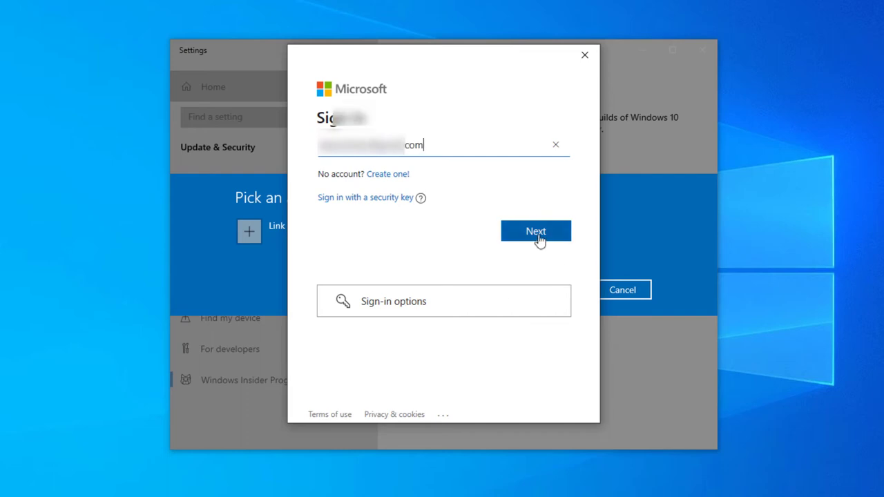
click(535, 231)
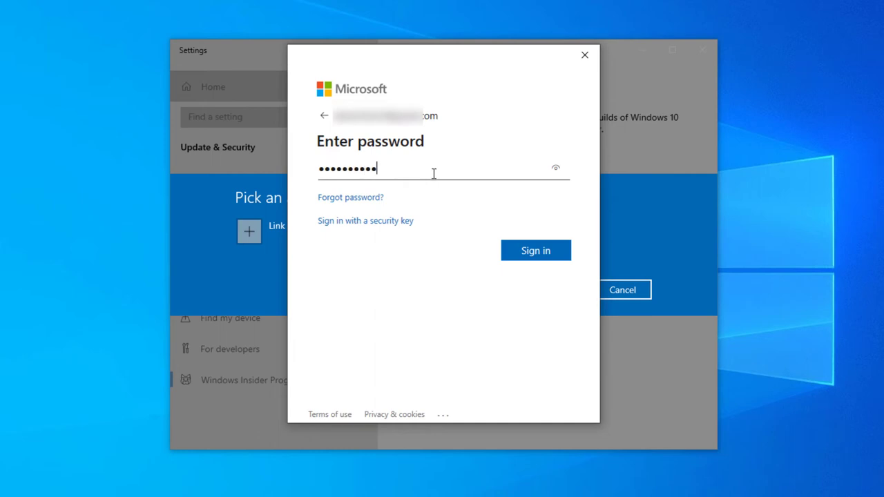
click(535, 250)
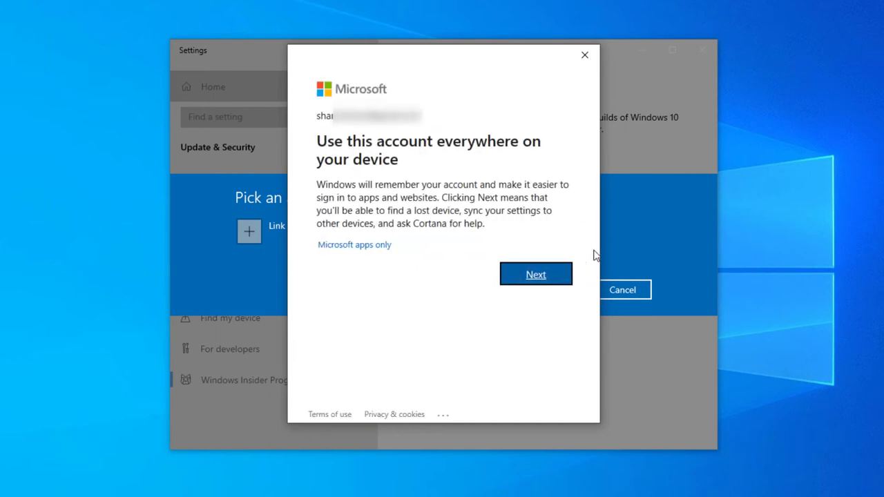
click(535, 274)
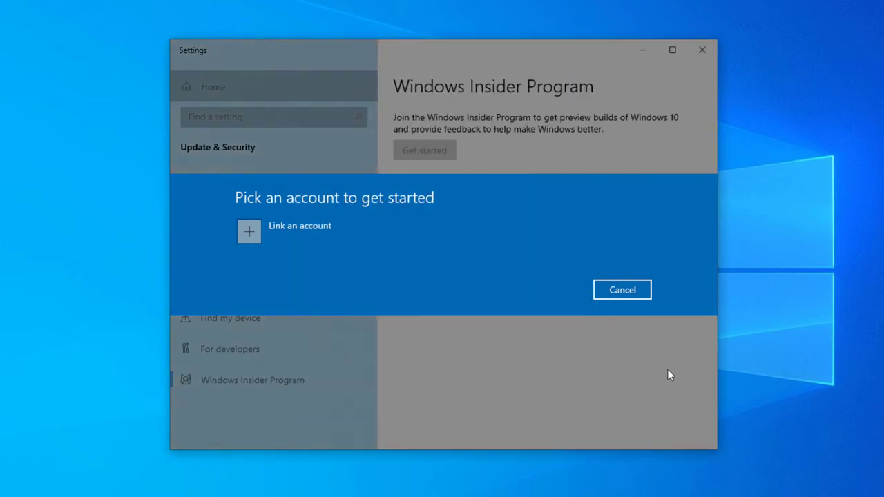
Step: Register the linked account as a Windows Insider, accepting the program agreement
click(248, 231)
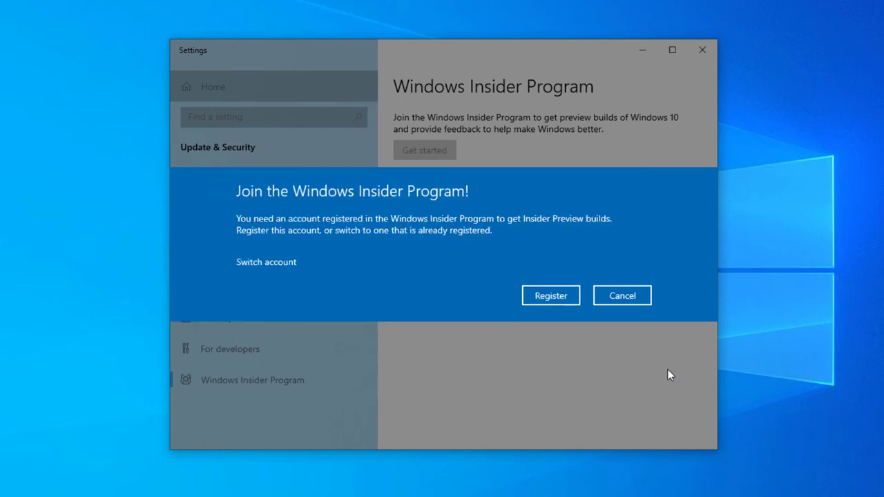
mouse_move(366, 266)
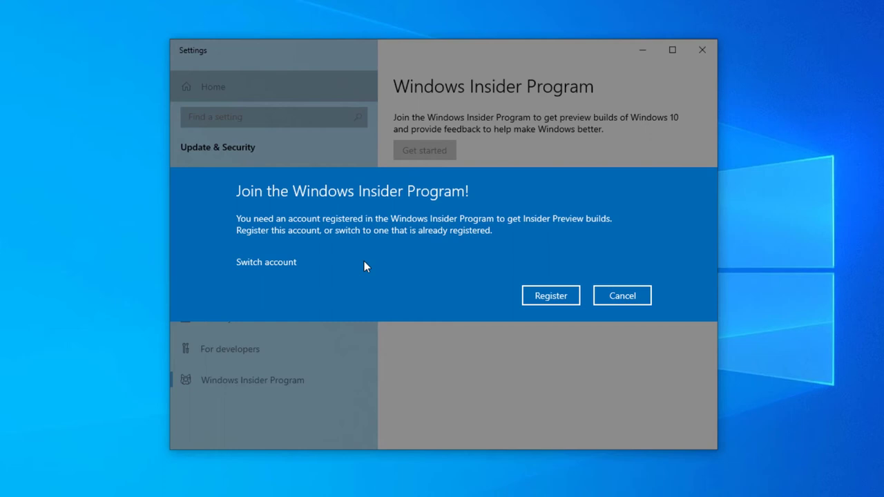
mouse_move(364, 231)
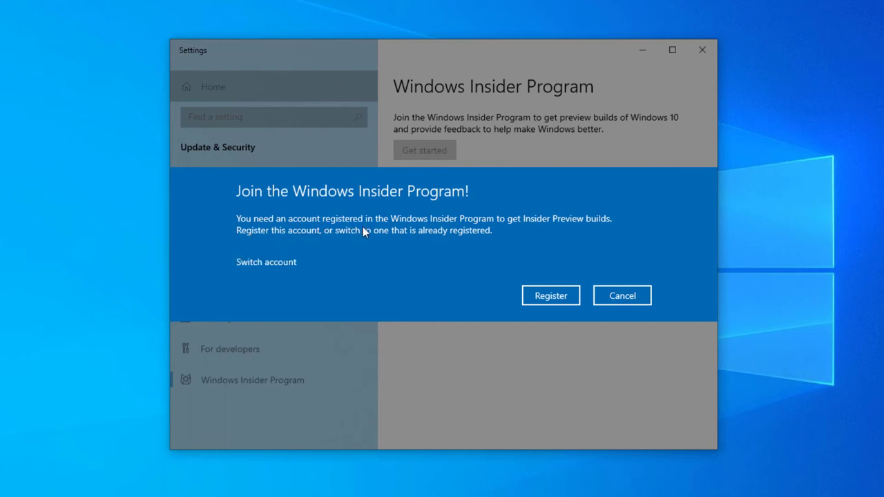
mouse_move(557, 230)
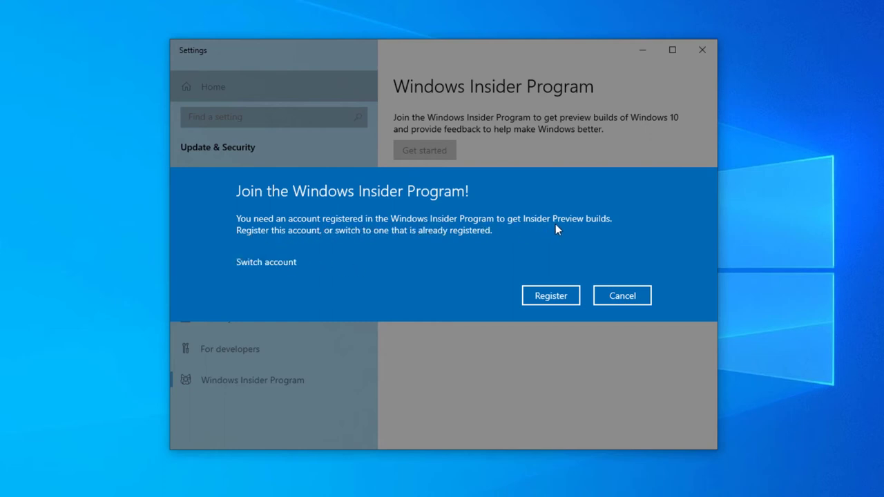
mouse_move(438, 243)
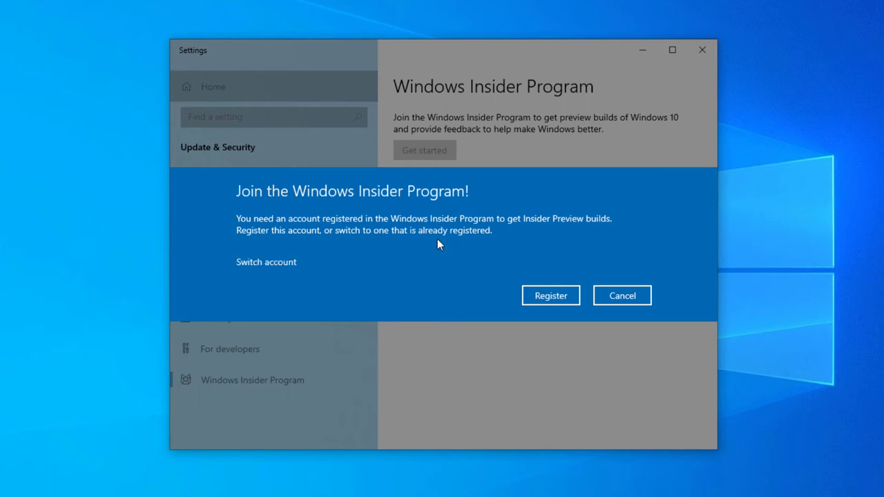
mouse_move(369, 235)
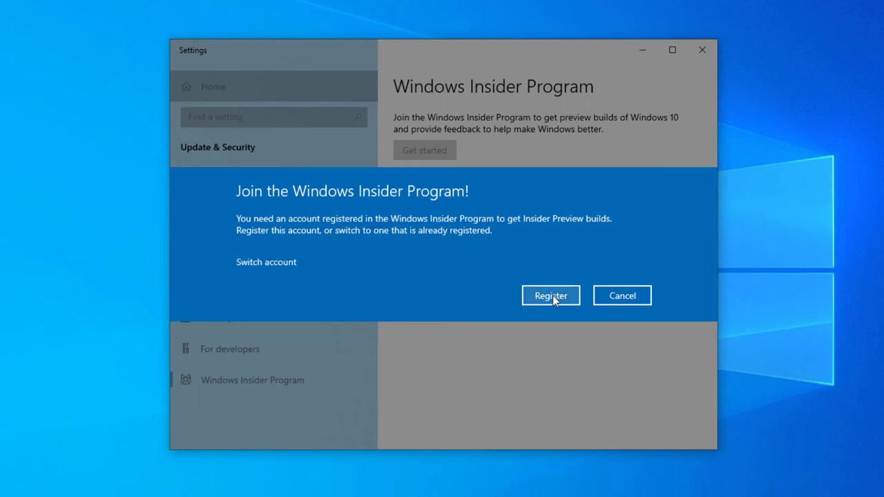
click(550, 296)
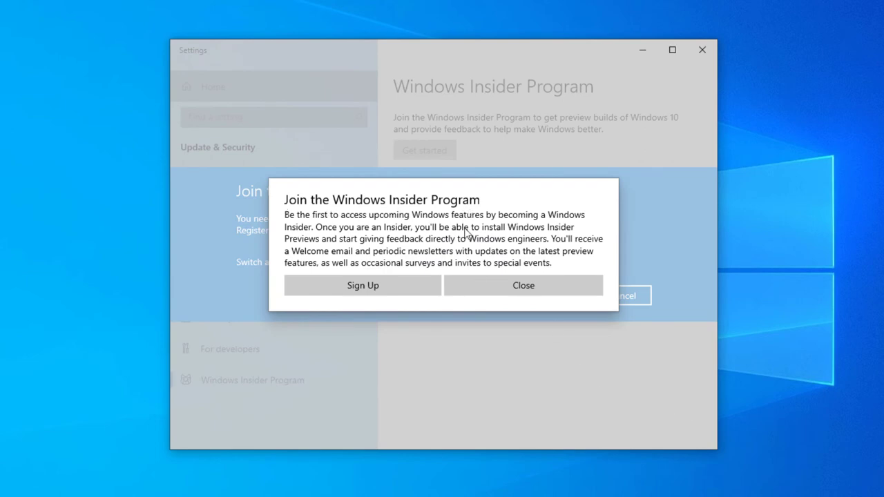
click(362, 285)
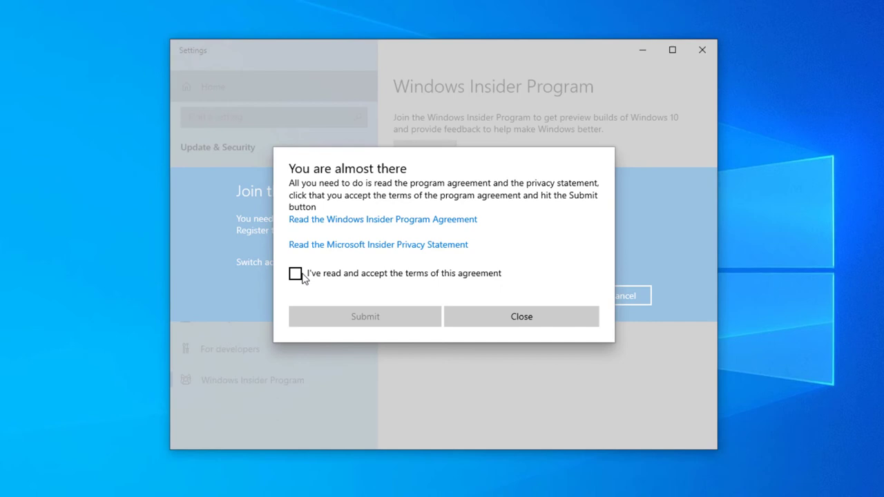
click(296, 273)
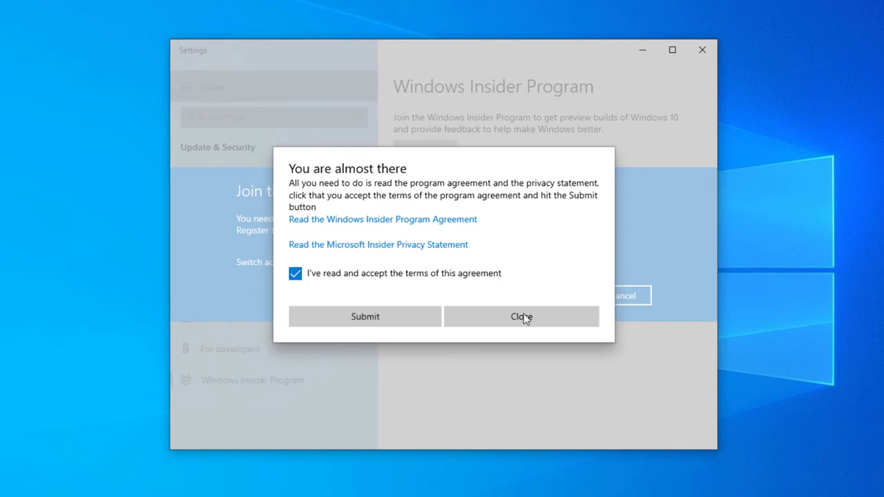
click(364, 316)
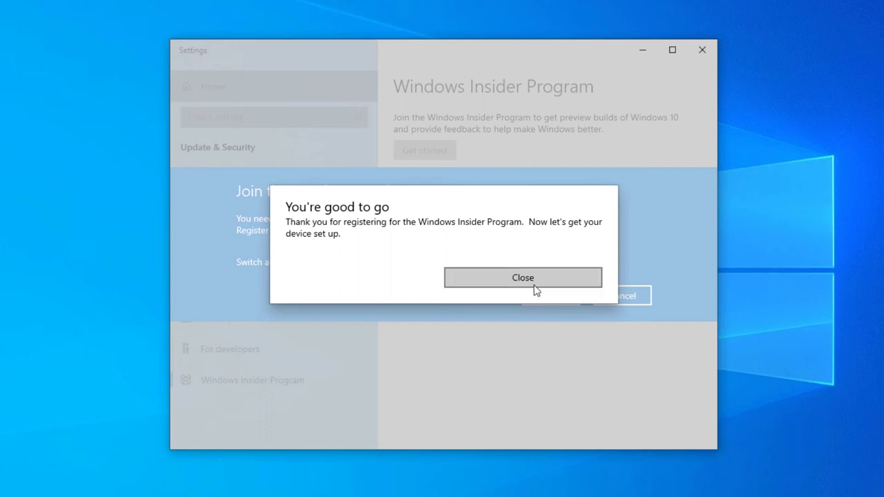
Step: Dismiss the 'You're good to go' confirmation and pick the Dev Channel for Insider builds
click(523, 276)
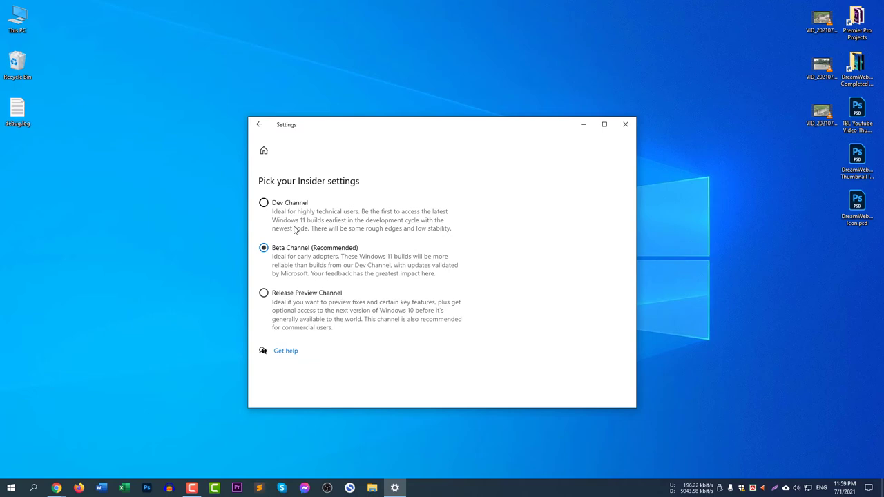
click(263, 202)
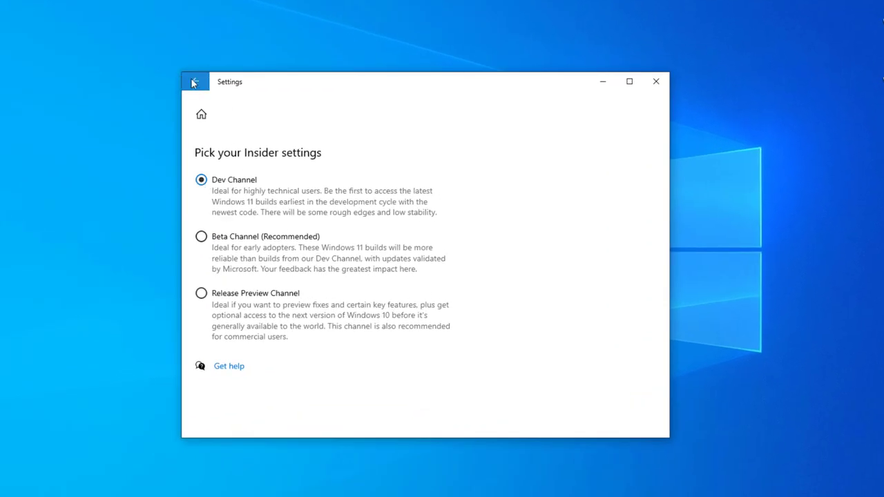
click(194, 82)
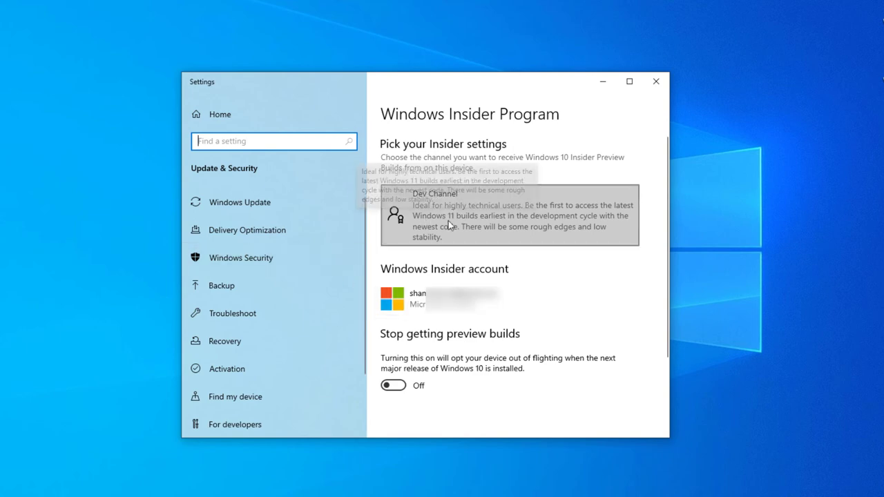
mouse_move(283, 230)
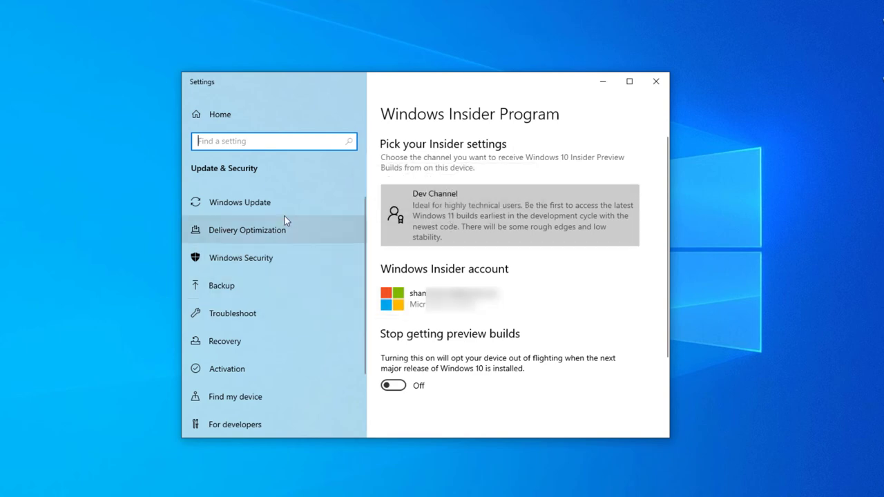
Step: On Windows Update, highlight the downloading Windows 11 Insider Preview 10.0.22000.51 entry
click(240, 202)
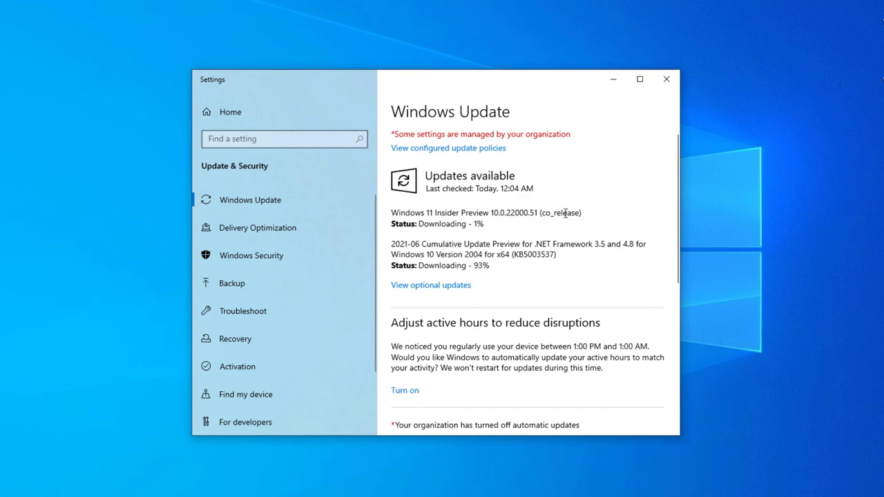
drag(399, 213, 452, 213)
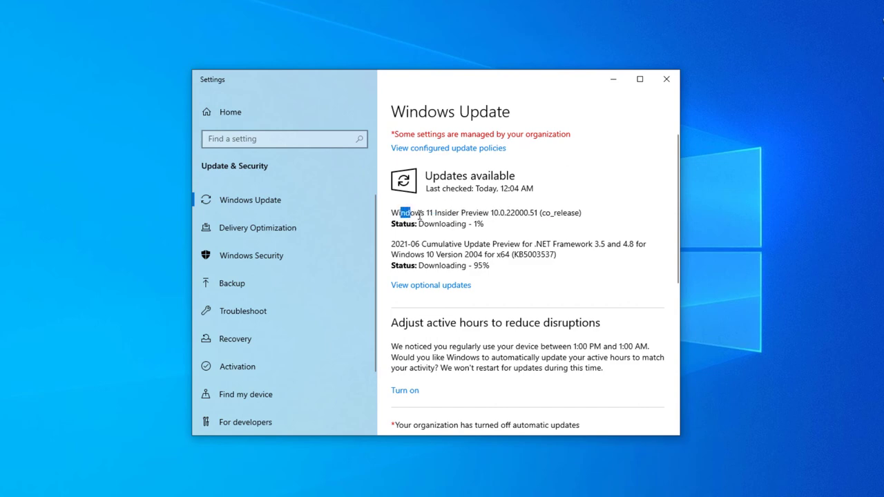
drag(418, 213, 484, 213)
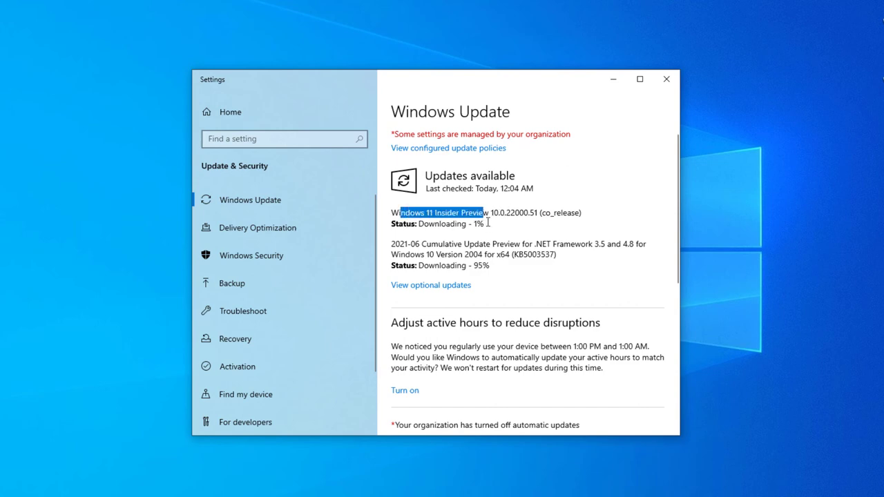